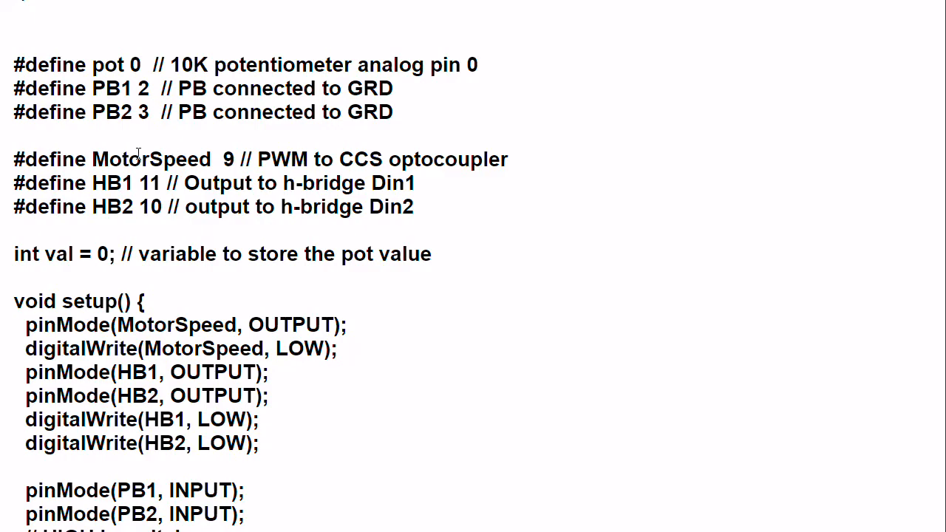
pyautogui.scroll(-3)
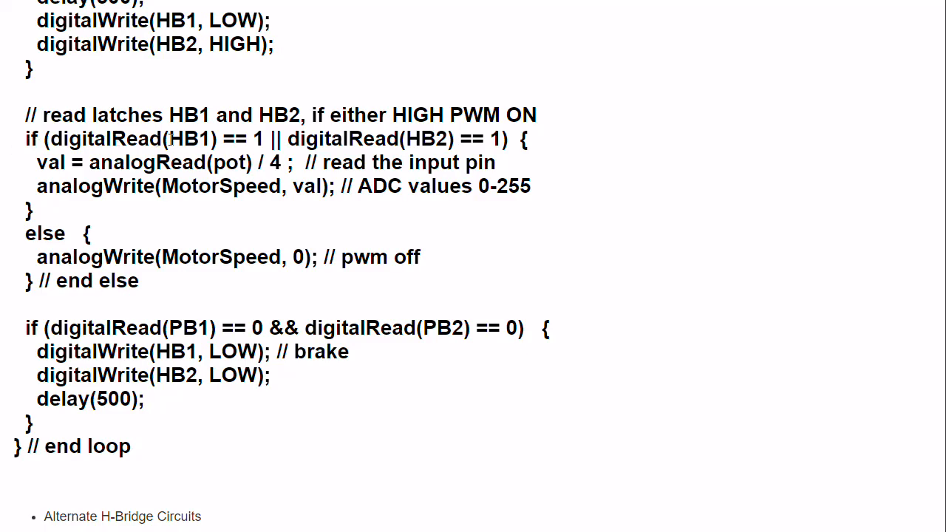
pyautogui.moveTo(377, 139)
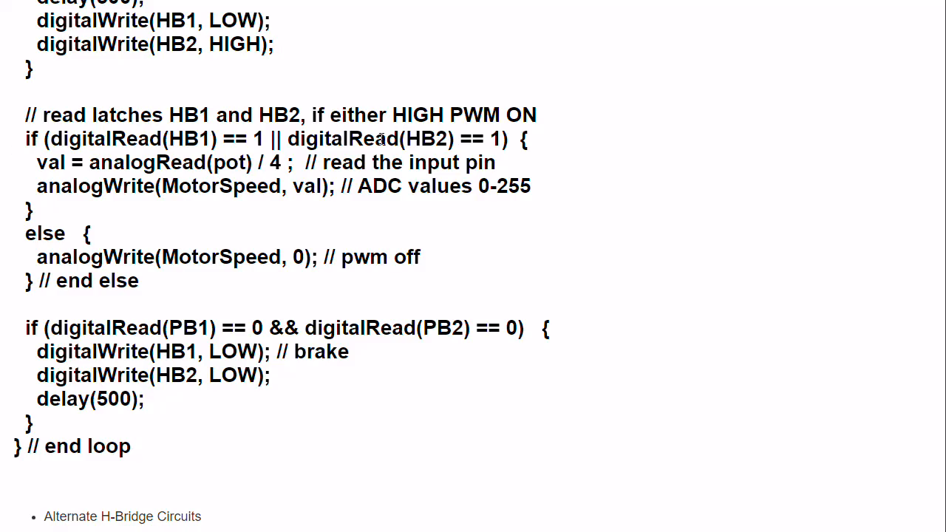
pyautogui.moveTo(109, 288)
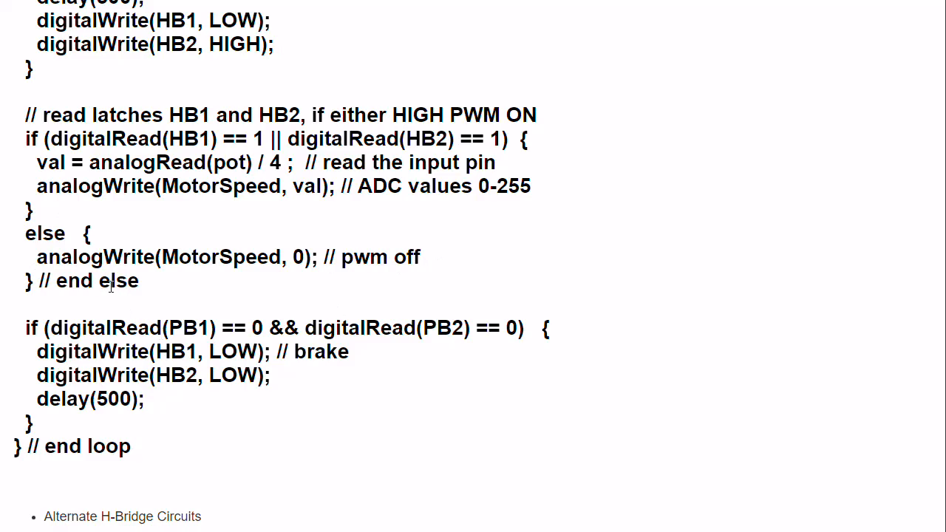
pyautogui.moveTo(154, 406)
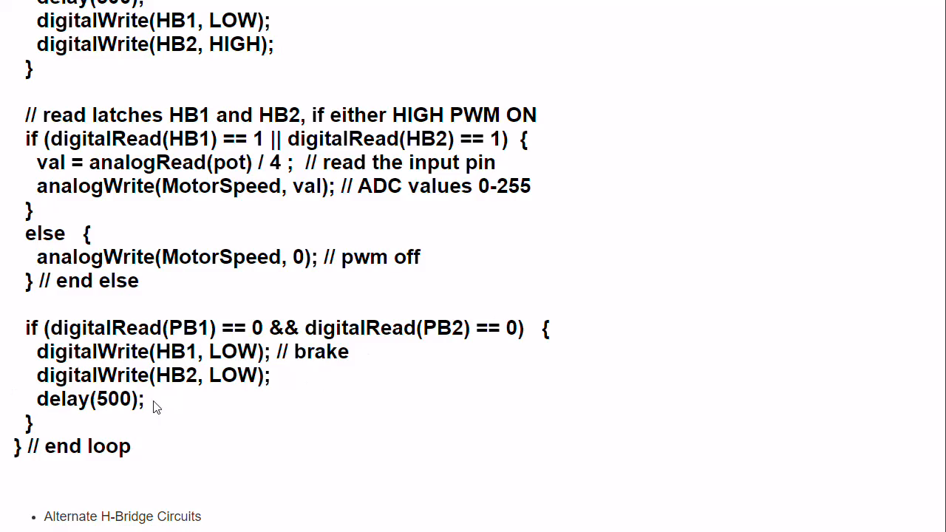